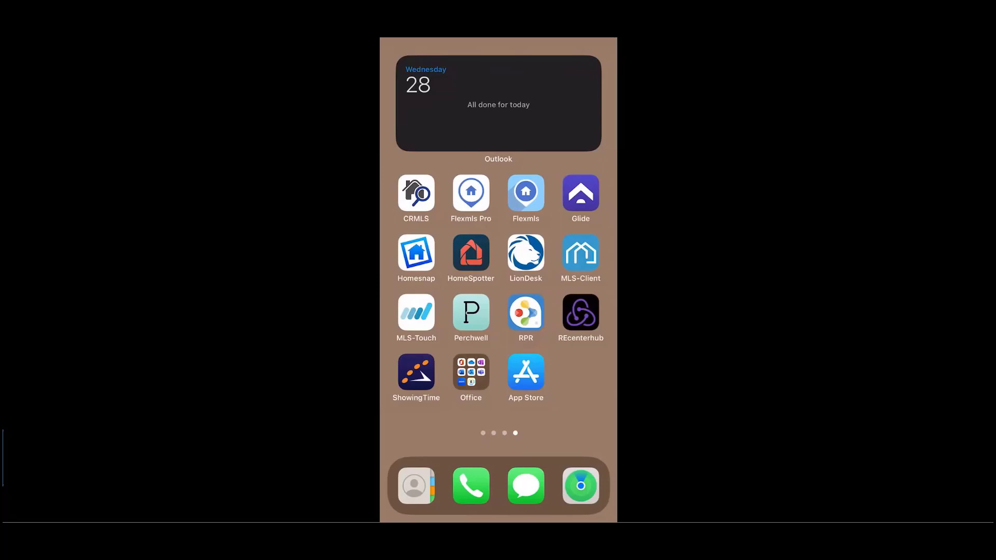
# - Launch the App Store from the iOS Home Screen
pyautogui.click(525, 373)
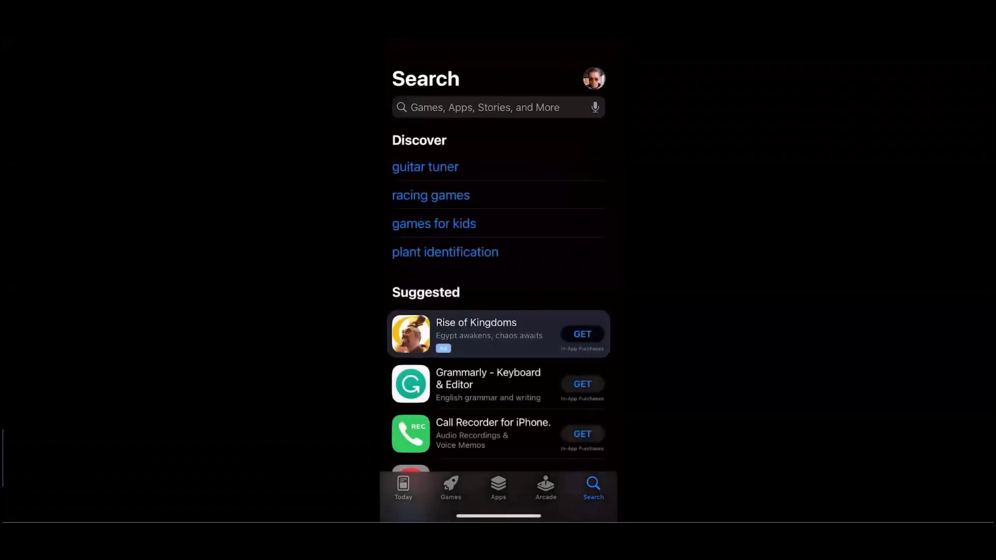
# - Search the App Store for 'flex mls' and open the Flexmls For Real Estate Pros app
pyautogui.click(482, 107)
pyautogui.write('flex m')
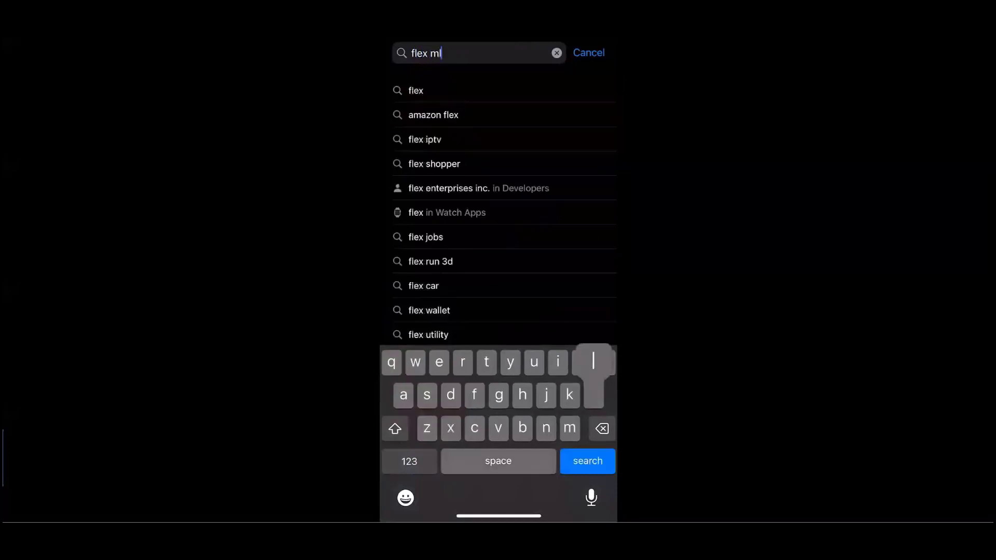
pyautogui.click(586, 461)
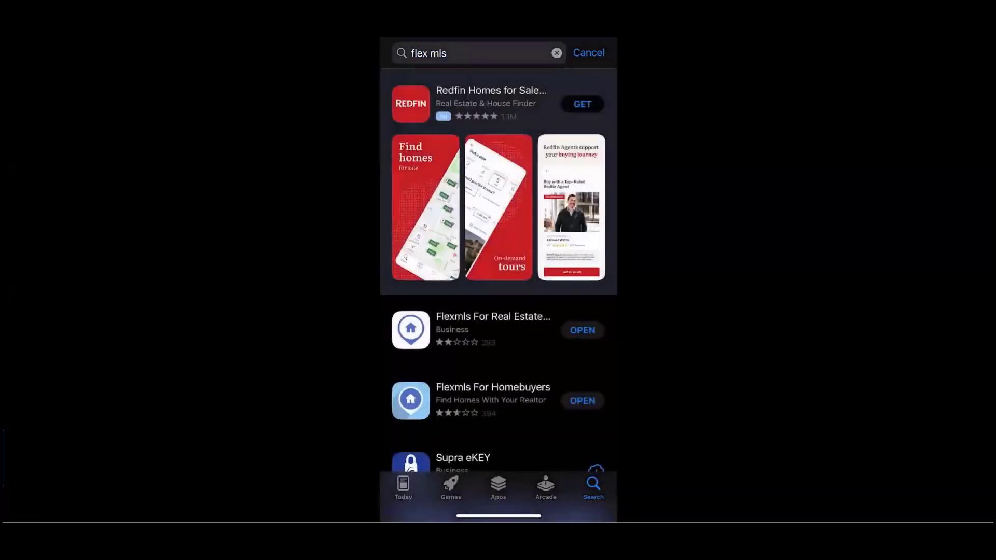
pyautogui.scroll(-3)
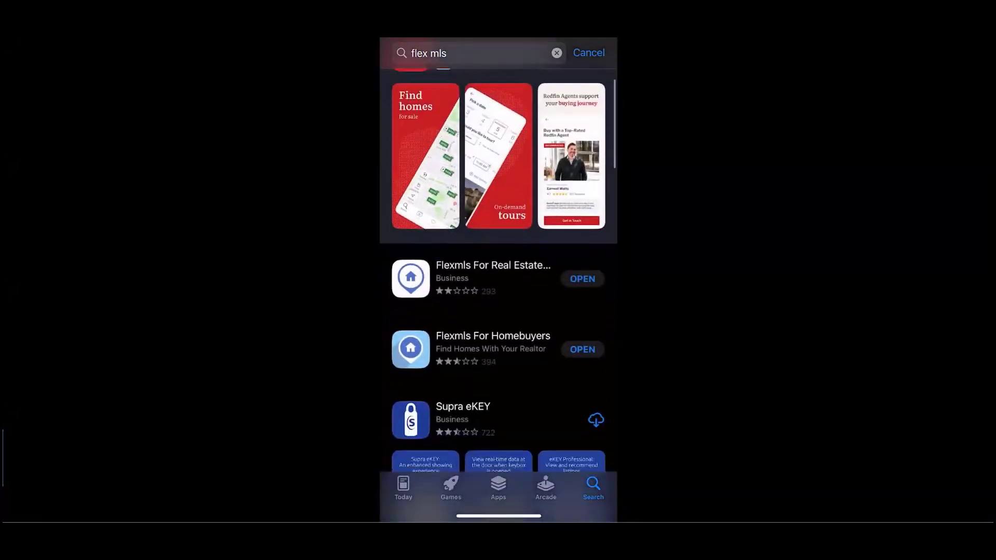
pyautogui.click(493, 266)
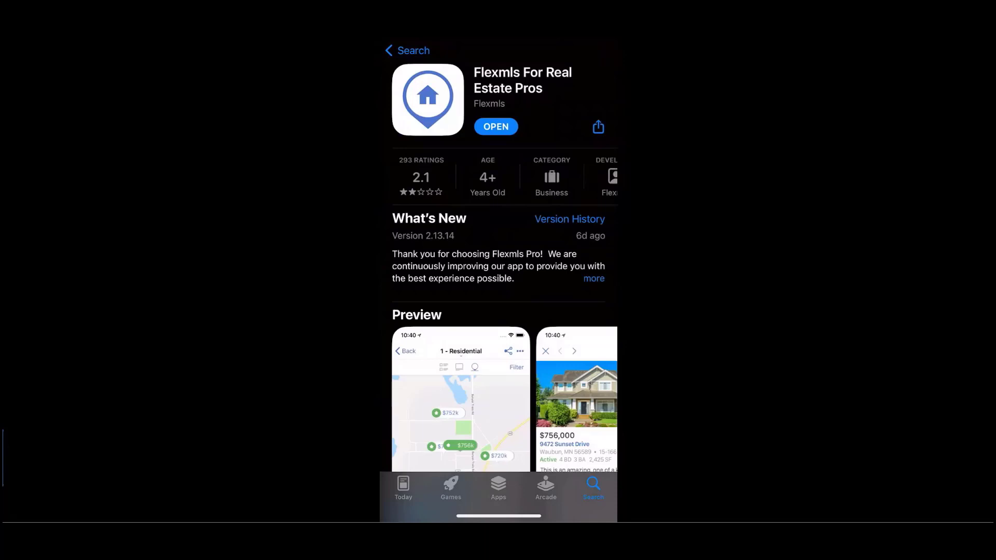
pyautogui.click(495, 126)
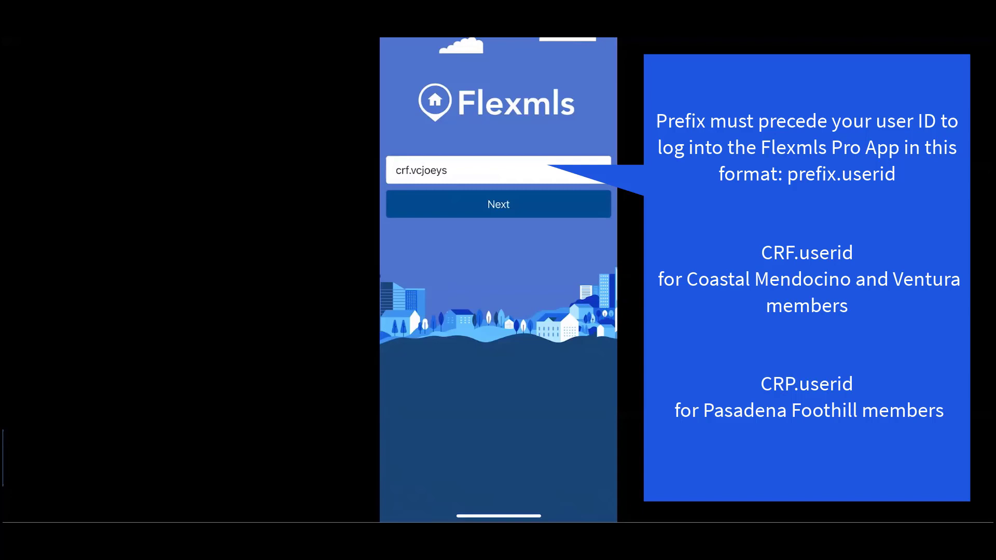
# - Submit the prefix.userid user ID, then the password, to sign in
pyautogui.click(498, 204)
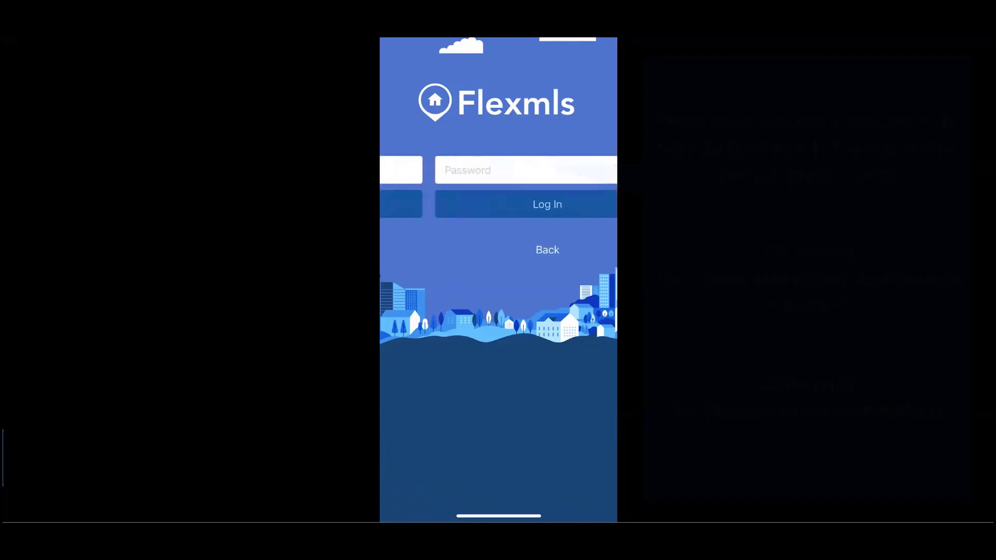
pyautogui.click(547, 204)
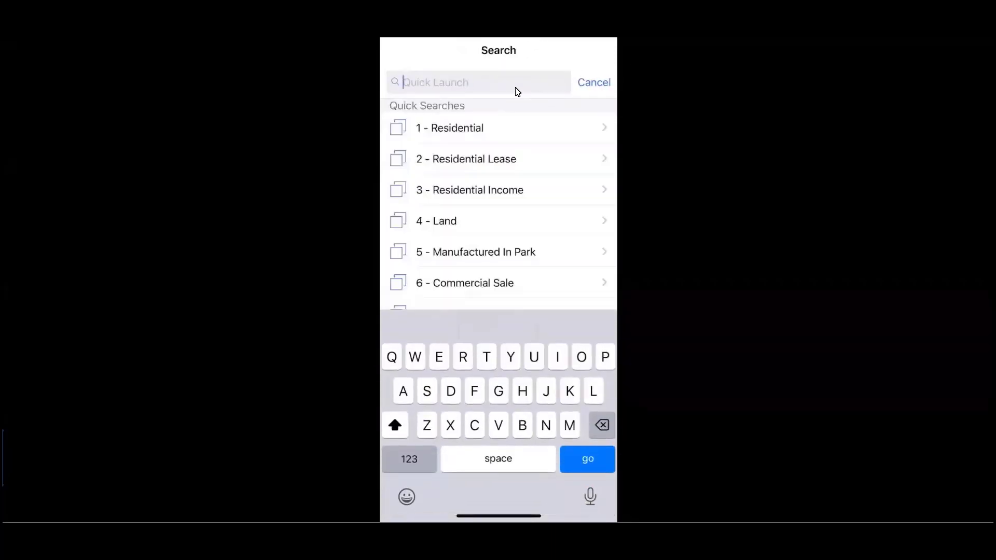
# - Scroll through the Quick Searches list and start a new property search
pyautogui.scroll(-3)
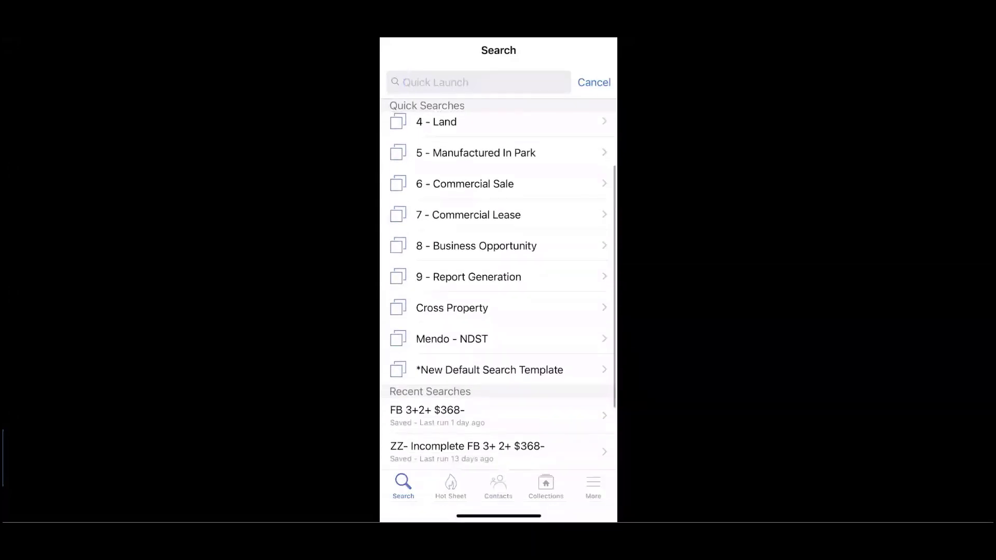
pyautogui.scroll(-3)
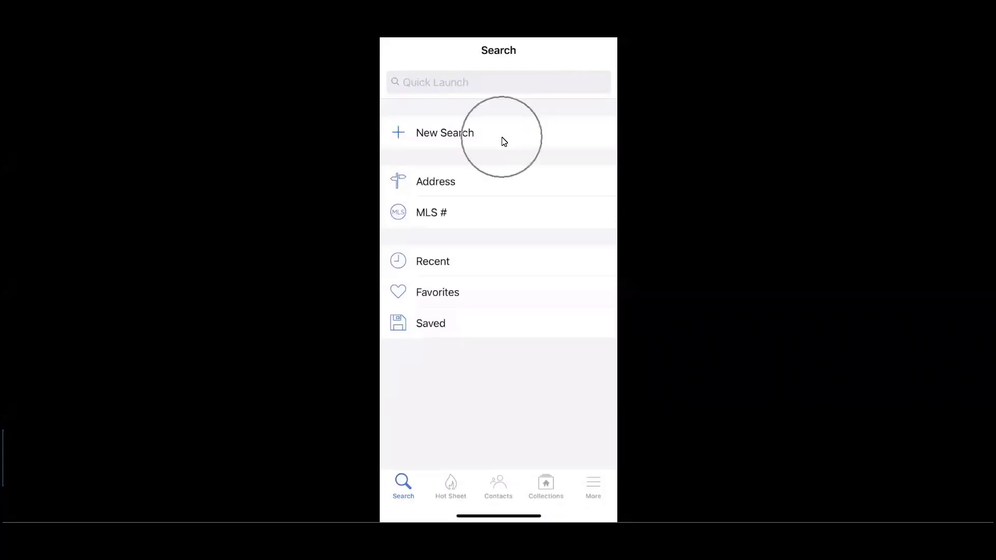
pyautogui.click(444, 133)
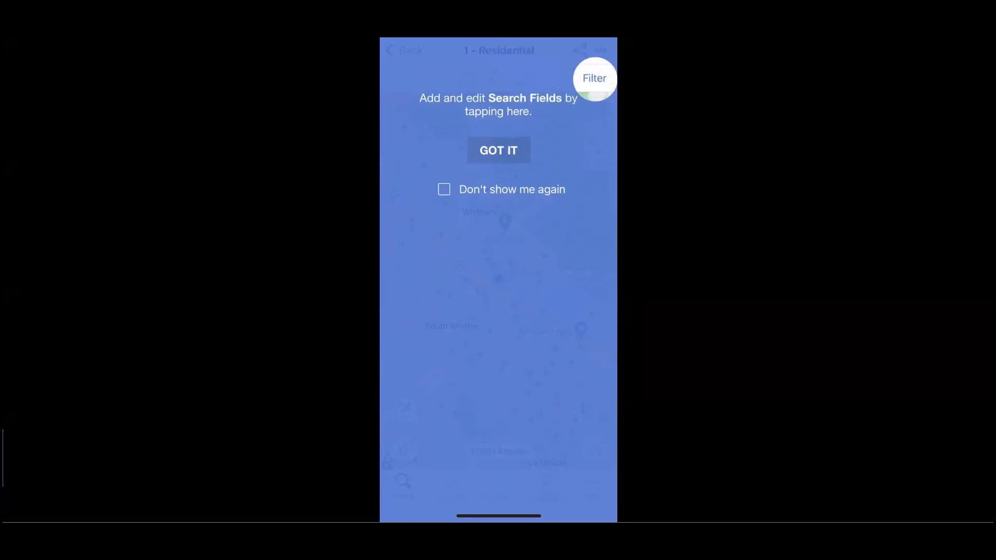
# - Dismiss the search fields, boundary drawing and location tips, then go back to Search
pyautogui.click(499, 151)
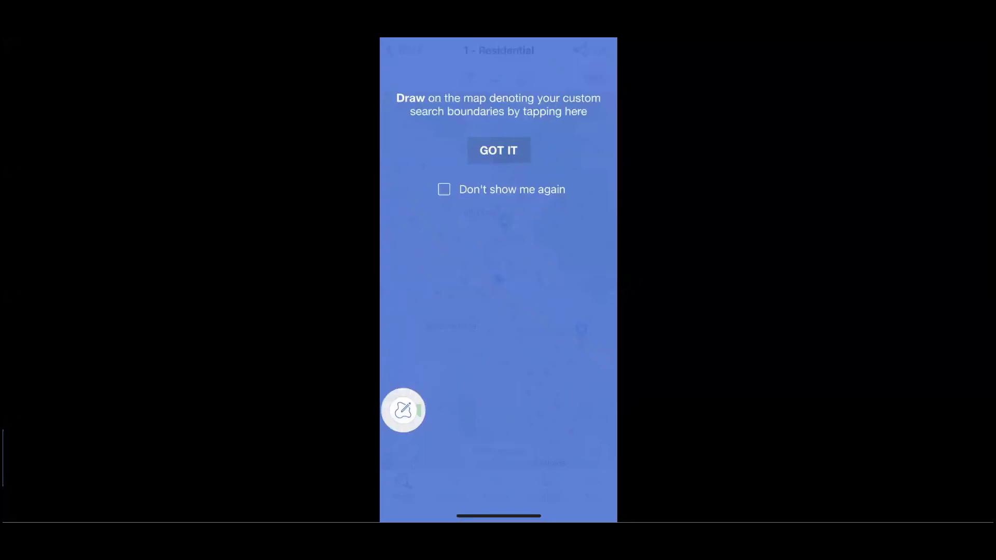
pyautogui.click(499, 151)
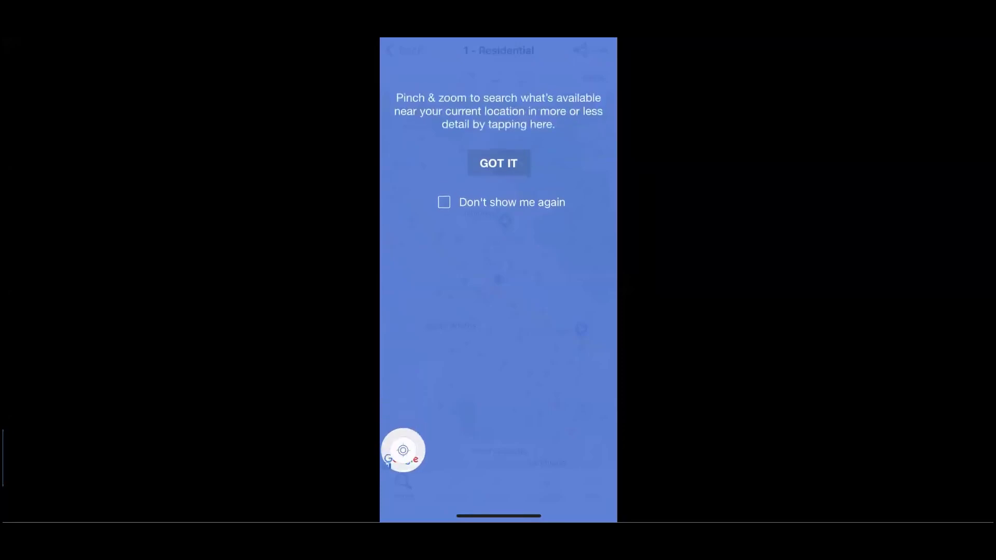
pyautogui.click(498, 163)
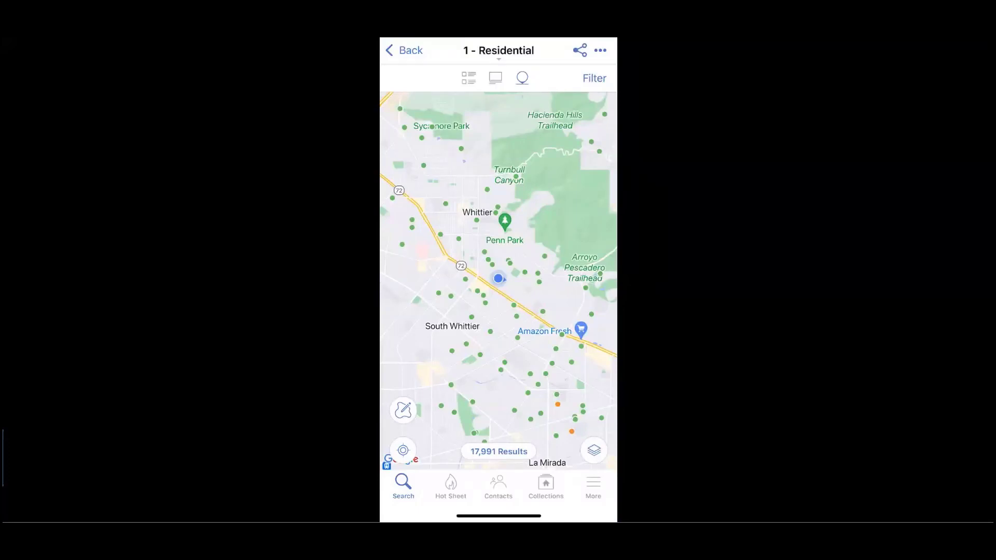
pyautogui.click(403, 486)
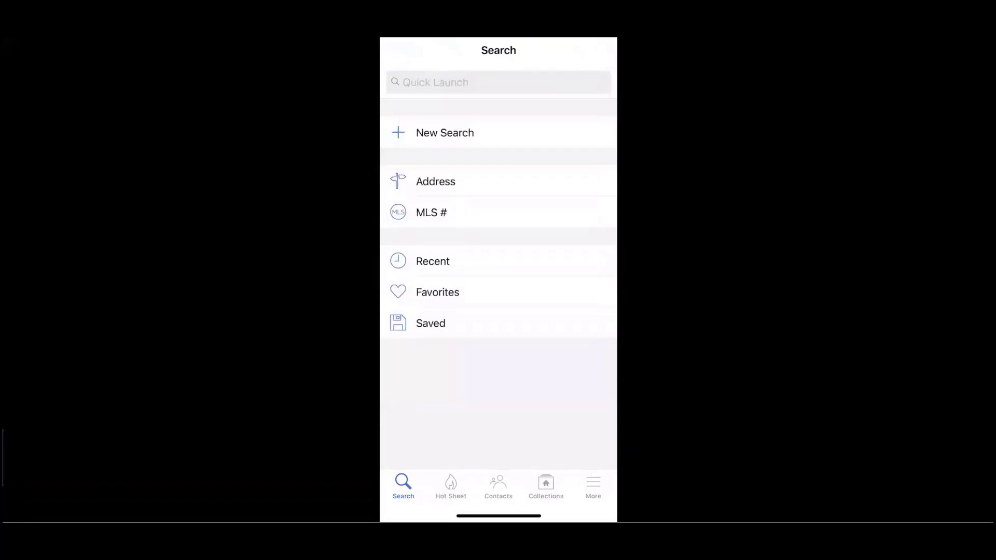
pyautogui.moveTo(490, 193)
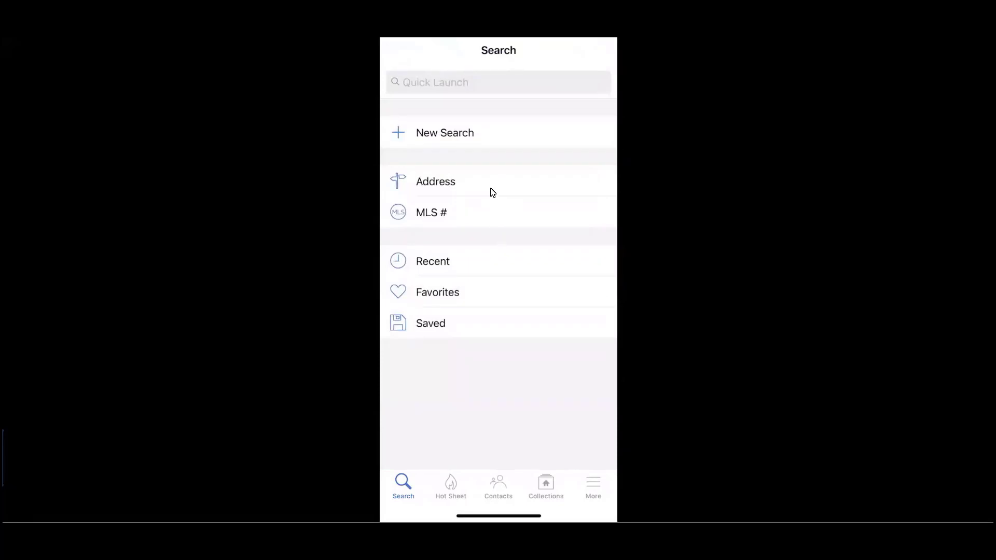
pyautogui.moveTo(483, 218)
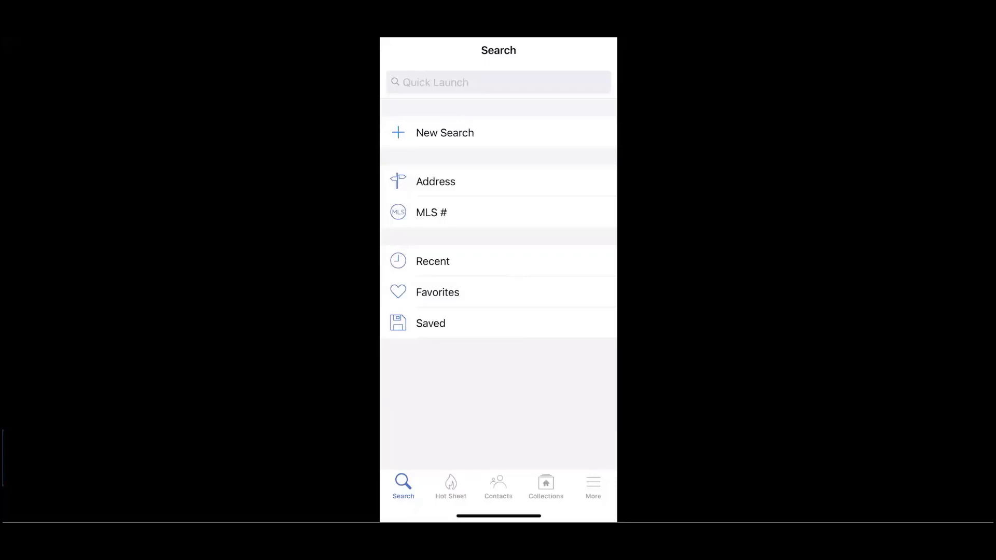
pyautogui.moveTo(450, 485)
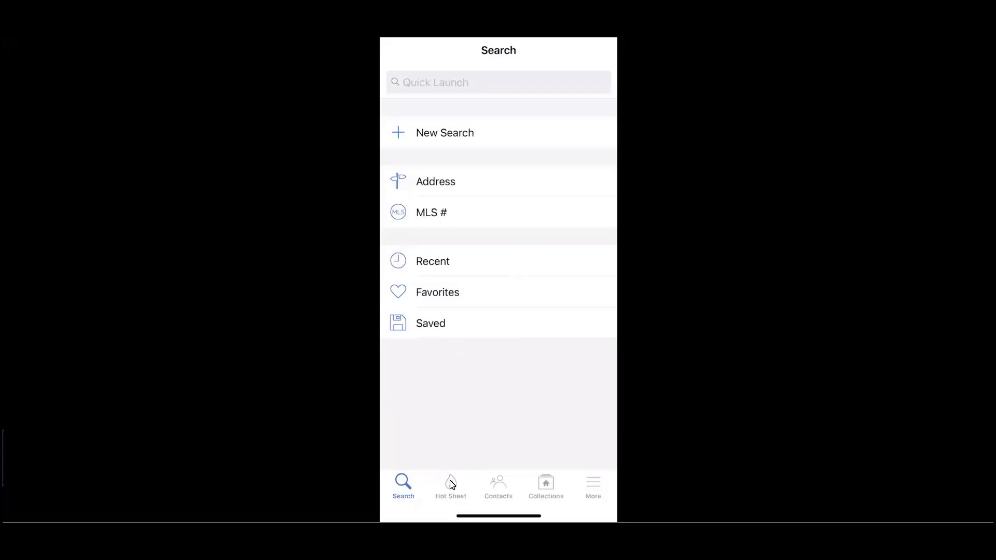
# - Open the Hot Sheet tab showing New and Price Change listings
pyautogui.click(450, 486)
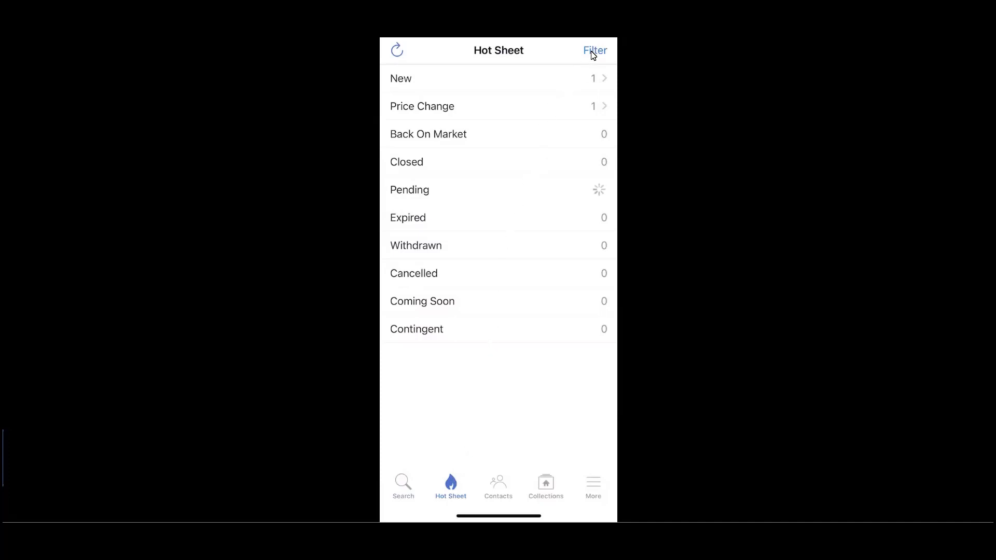
# - Filter the Hot Sheet to Mendocino and Fort Bragg for the past two days
pyautogui.click(595, 50)
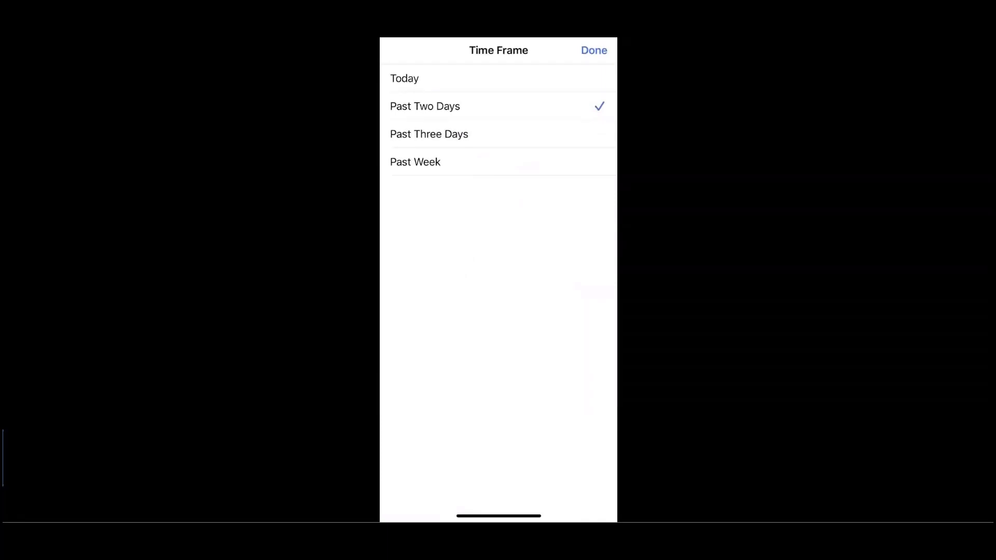
pyautogui.click(592, 50)
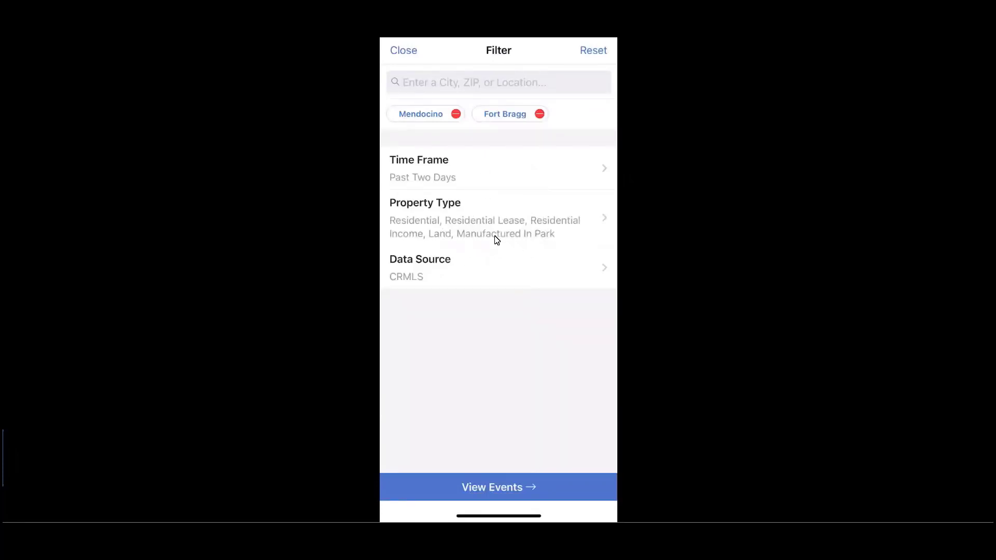
pyautogui.moveTo(509, 461)
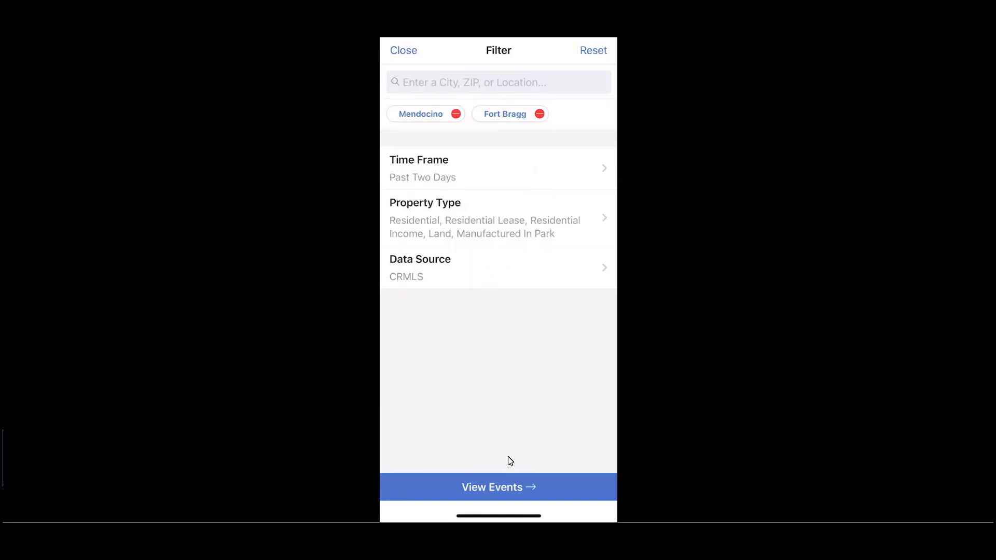
pyautogui.moveTo(507, 495)
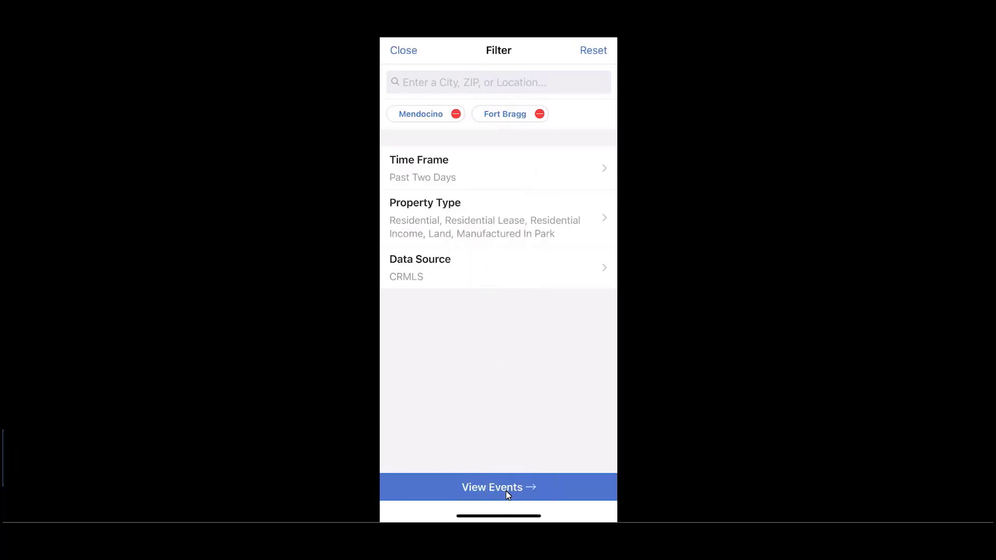
pyautogui.click(498, 487)
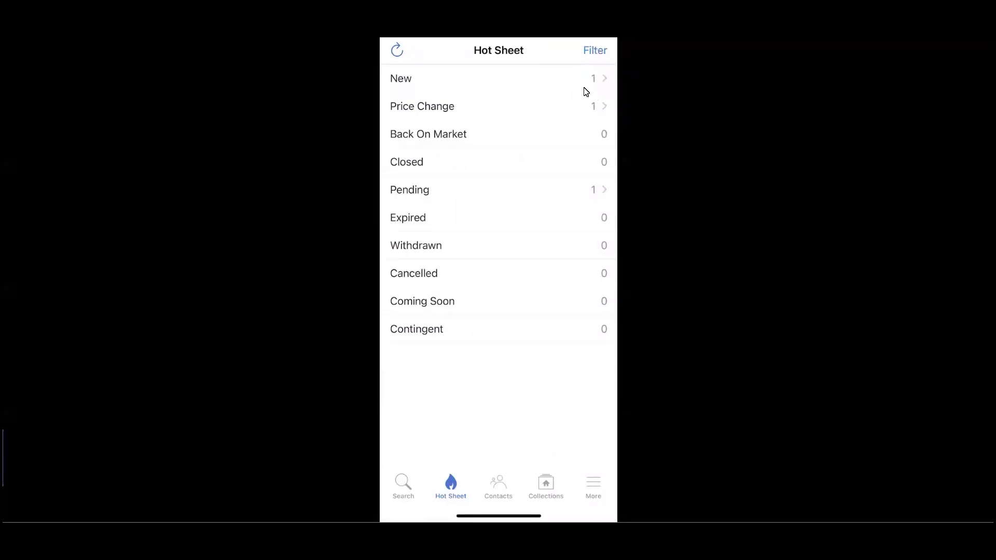
pyautogui.moveTo(498, 488)
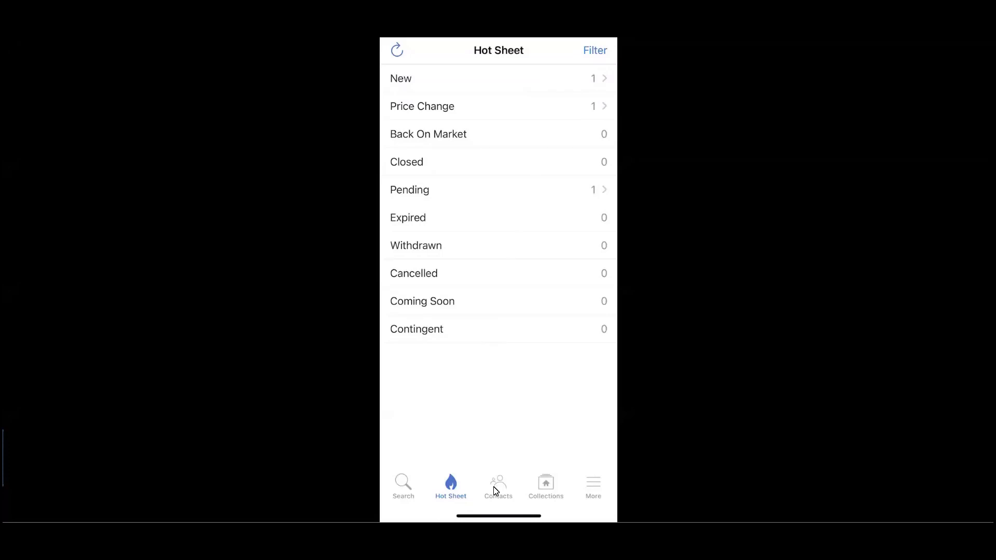
# - Open Contacts, start a new contact form, then cancel it unsaved
pyautogui.click(498, 486)
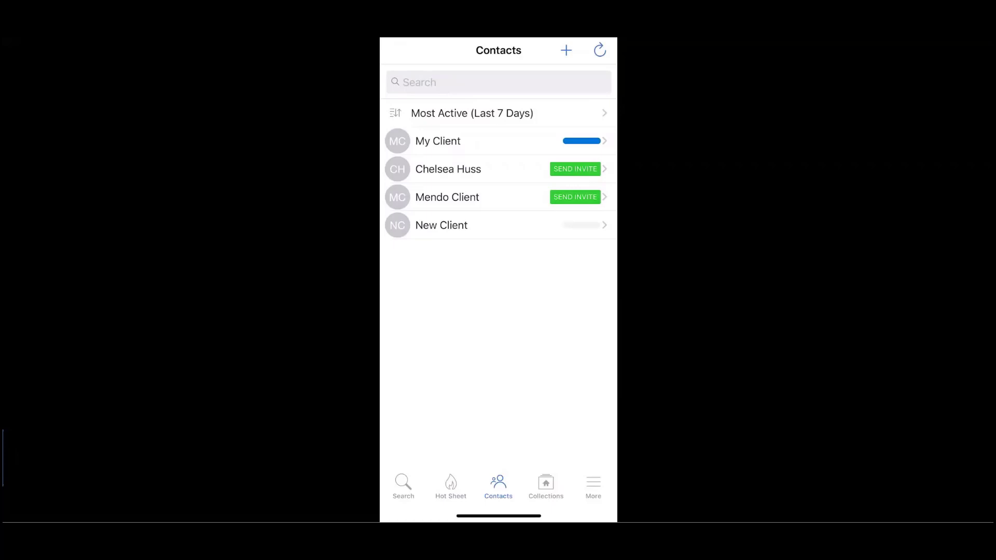
pyautogui.moveTo(534, 258)
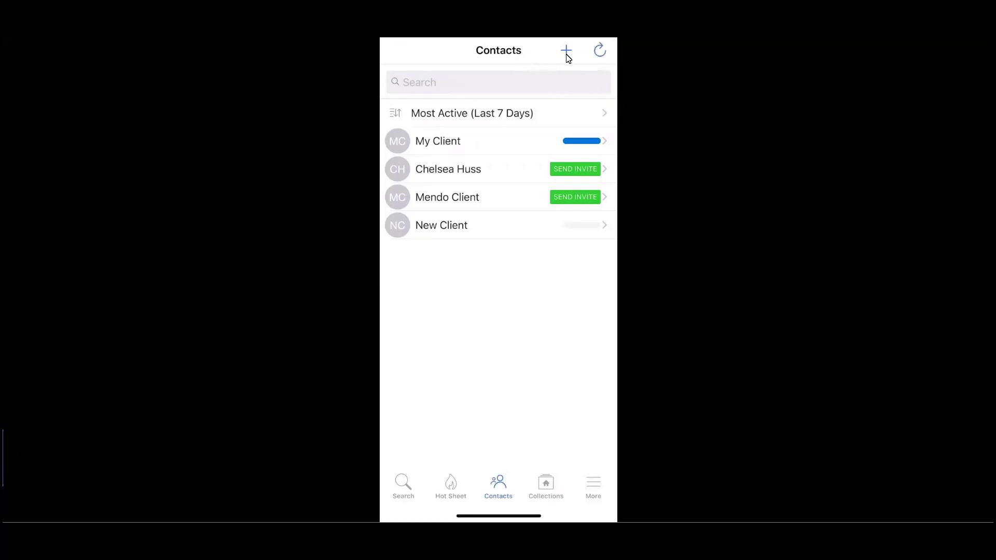
pyautogui.click(565, 50)
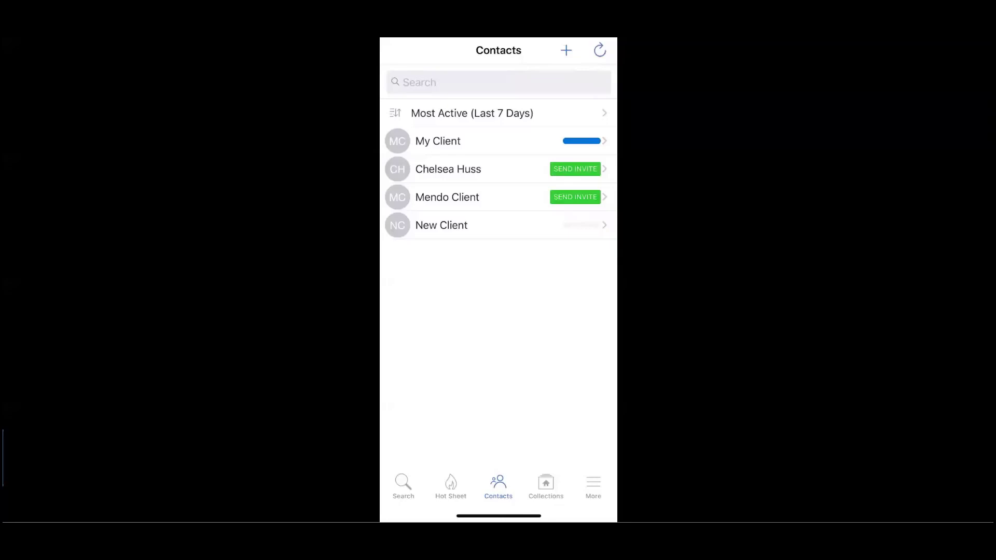
pyautogui.click(564, 50)
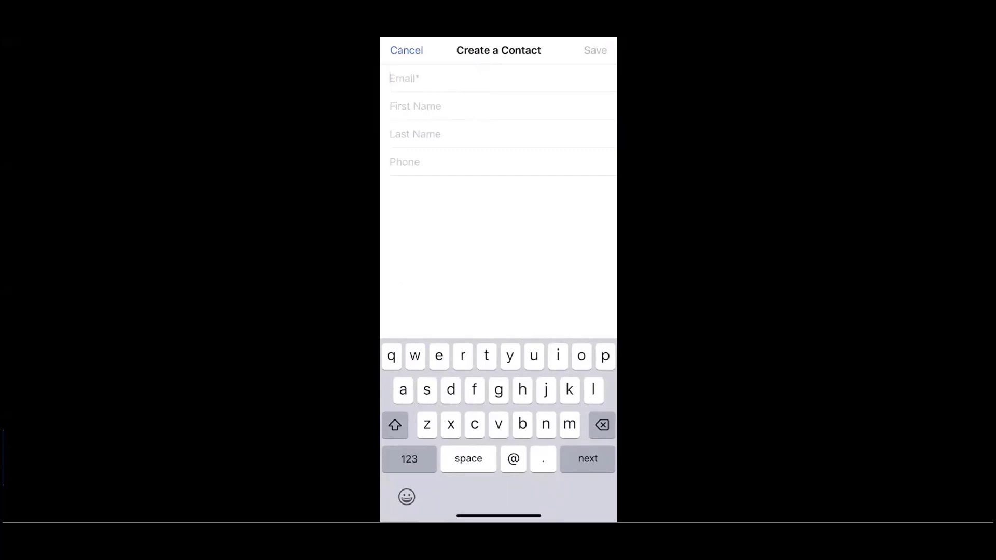
pyautogui.click(405, 50)
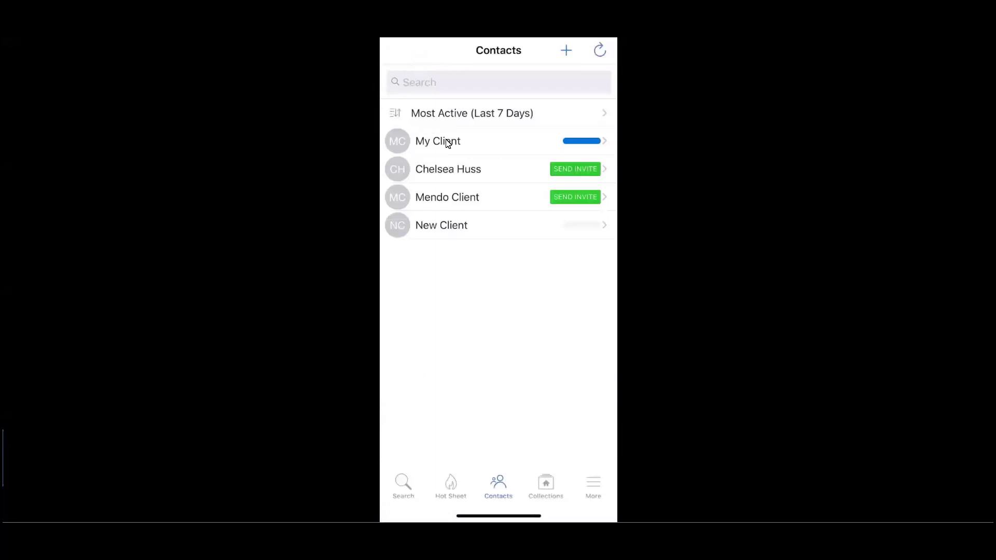
pyautogui.click(437, 141)
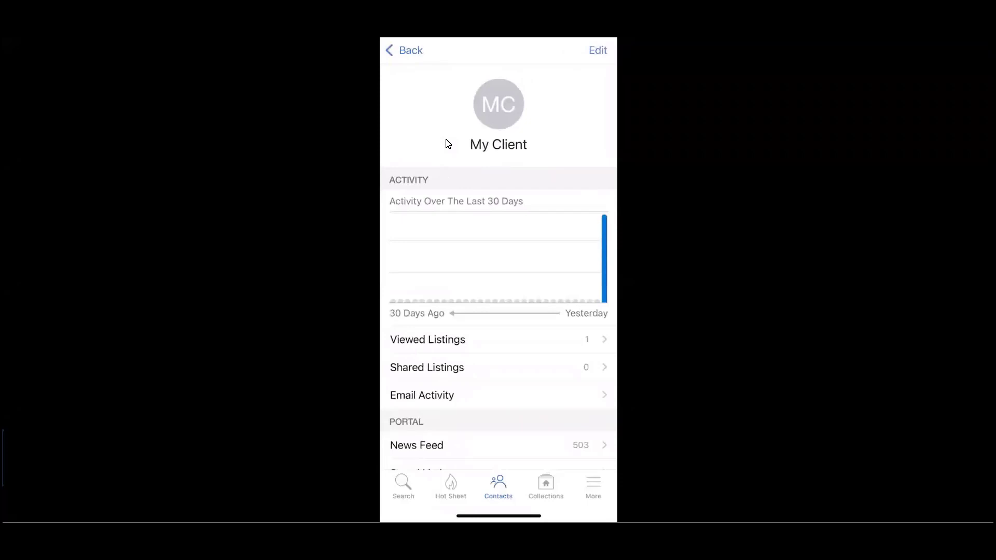
pyautogui.scroll(-3)
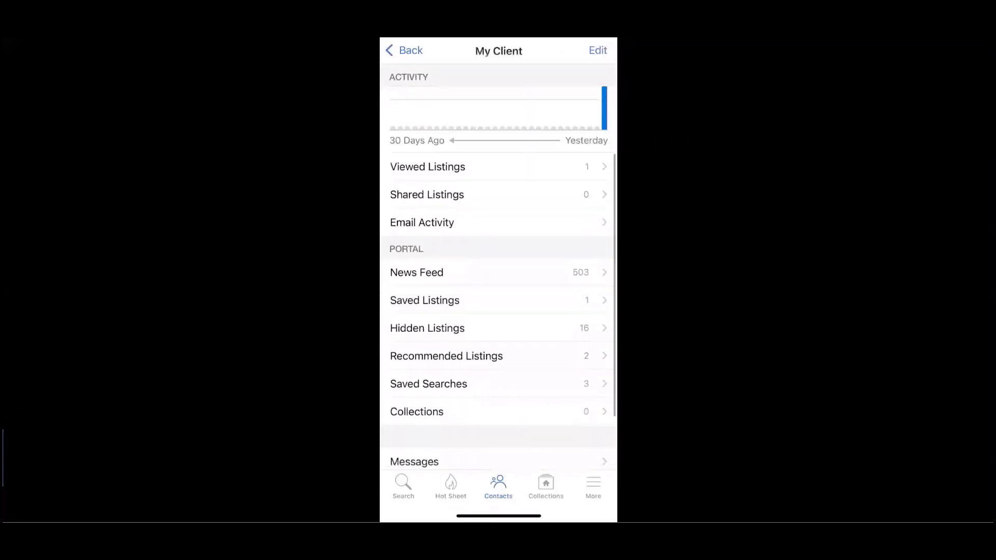
pyautogui.scroll(-3)
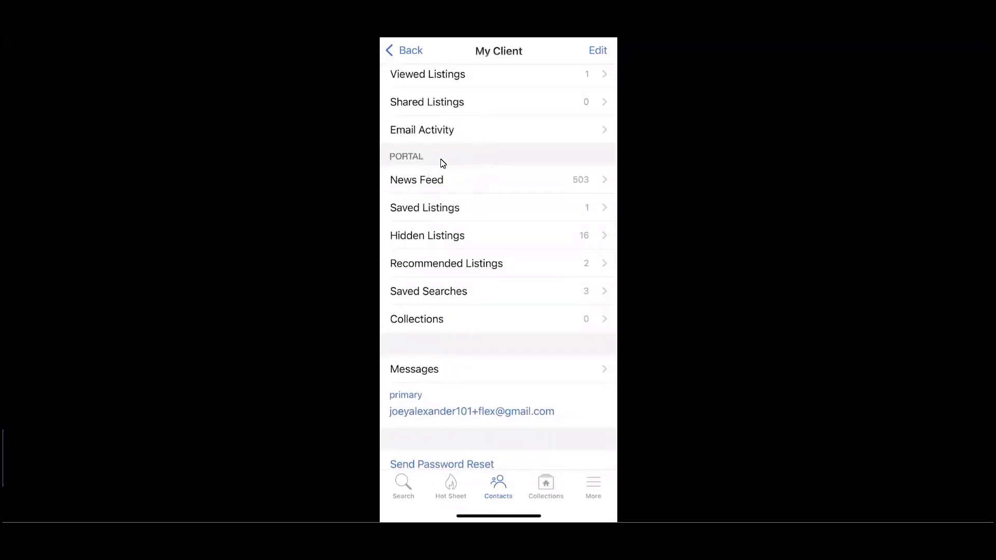
pyautogui.moveTo(457, 185)
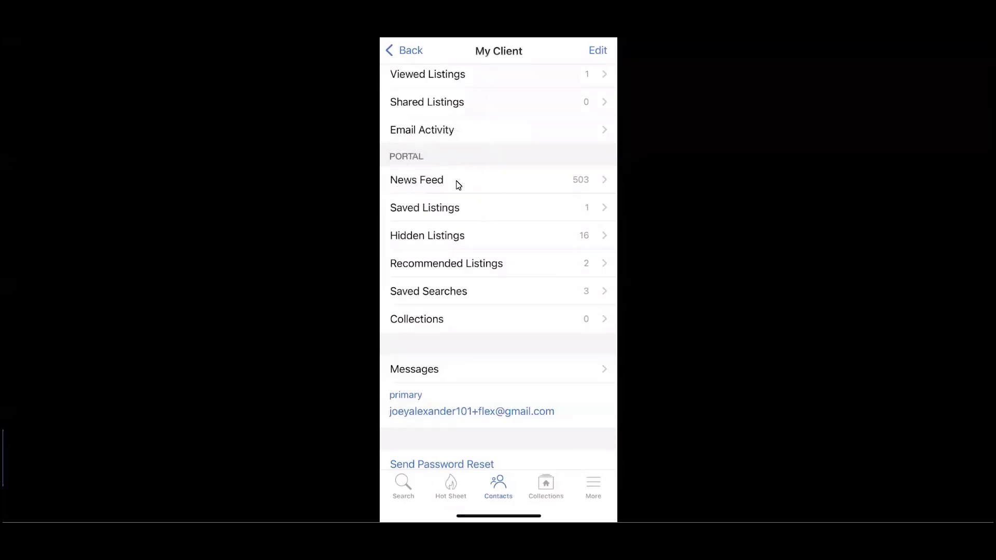
pyautogui.moveTo(462, 213)
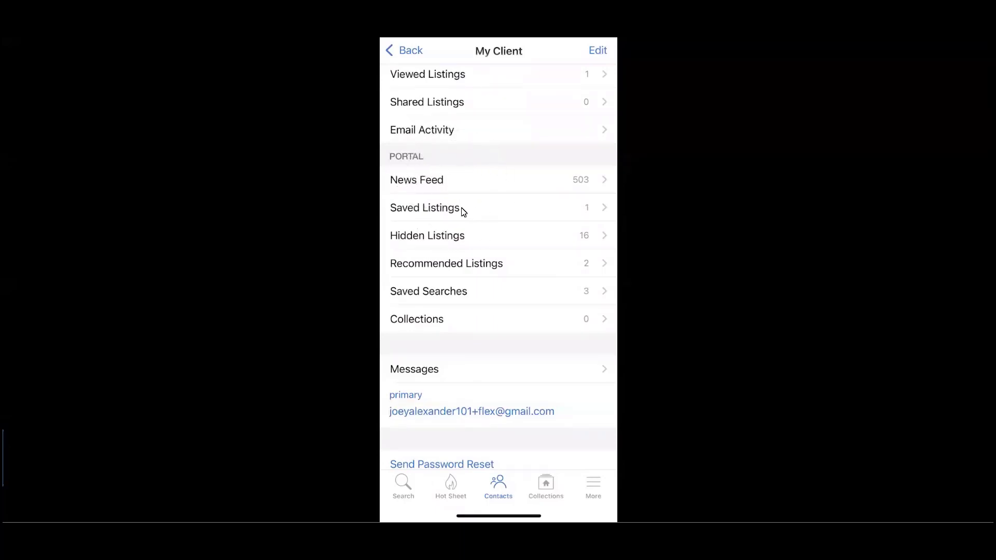
pyautogui.moveTo(466, 234)
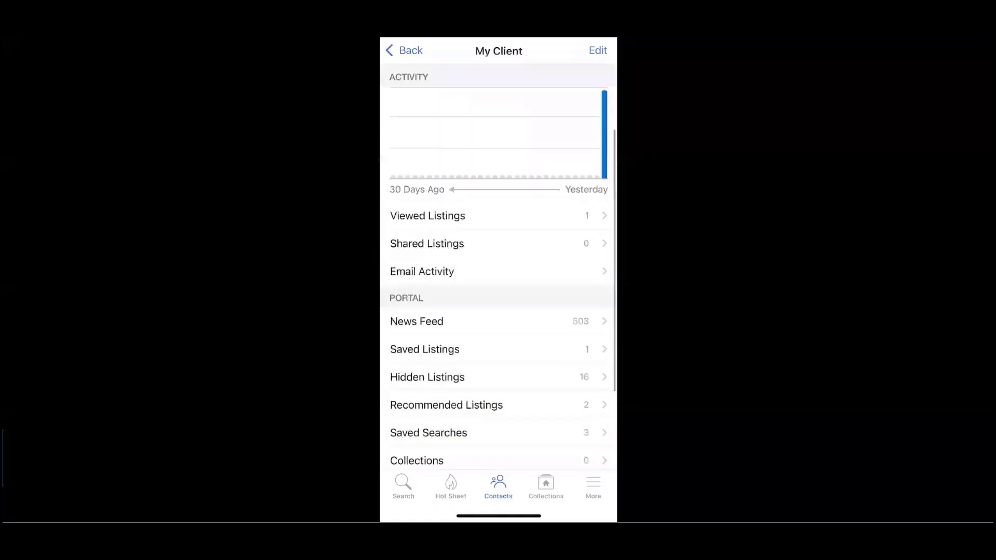
pyautogui.click(402, 51)
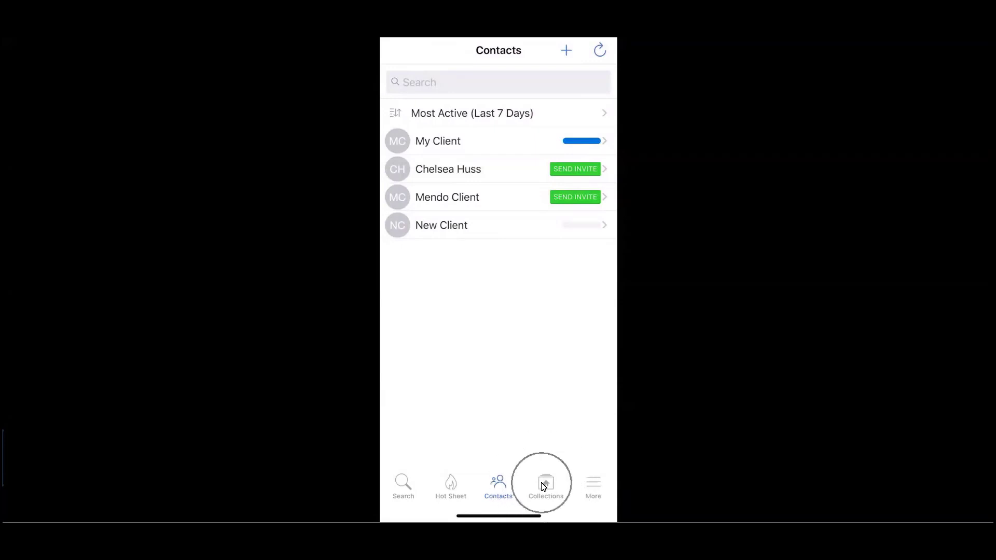
# - Show the Collections tab listing Comps, Dream Homes and My Client's Collection
pyautogui.click(545, 486)
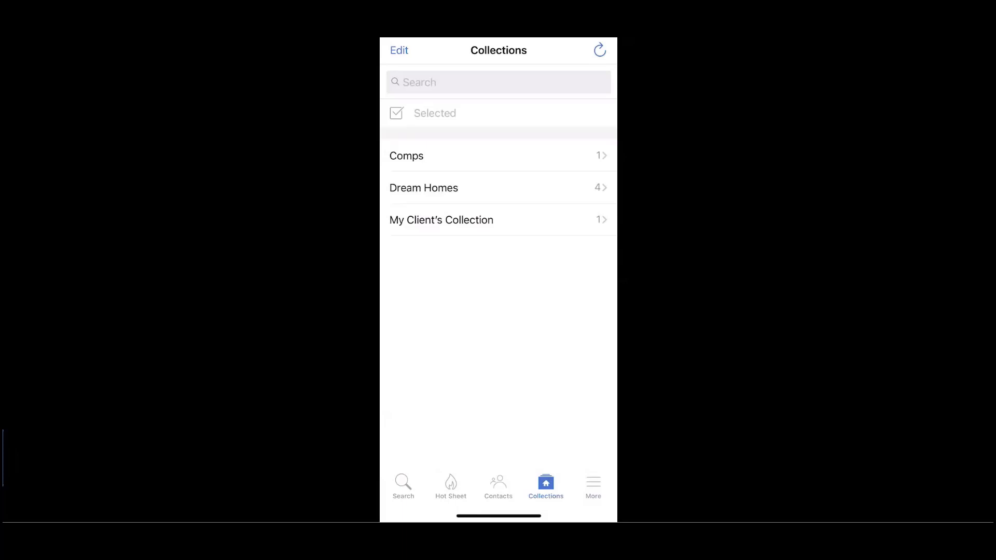
pyautogui.moveTo(572, 461)
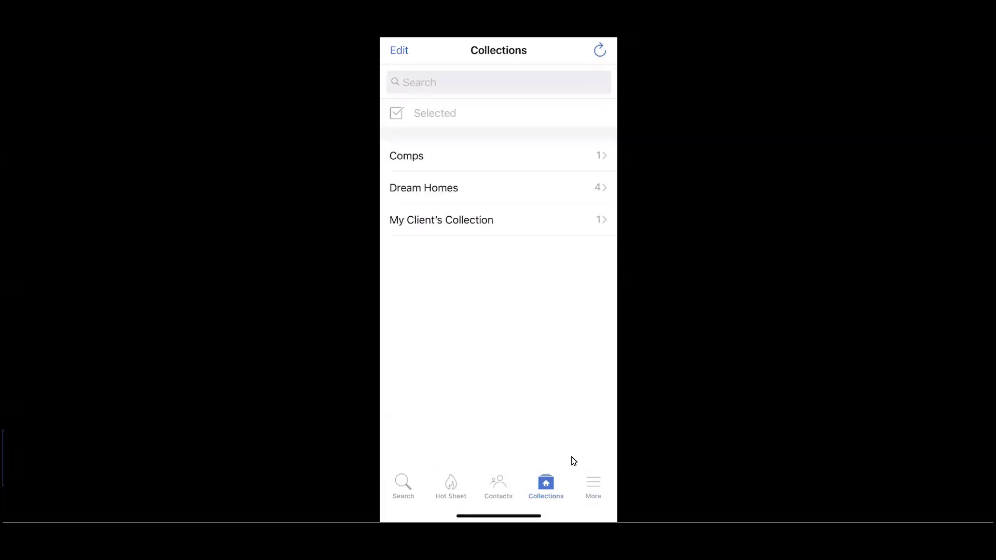
# - Log out from the More menu, returning to the sign-in screen
pyautogui.click(592, 486)
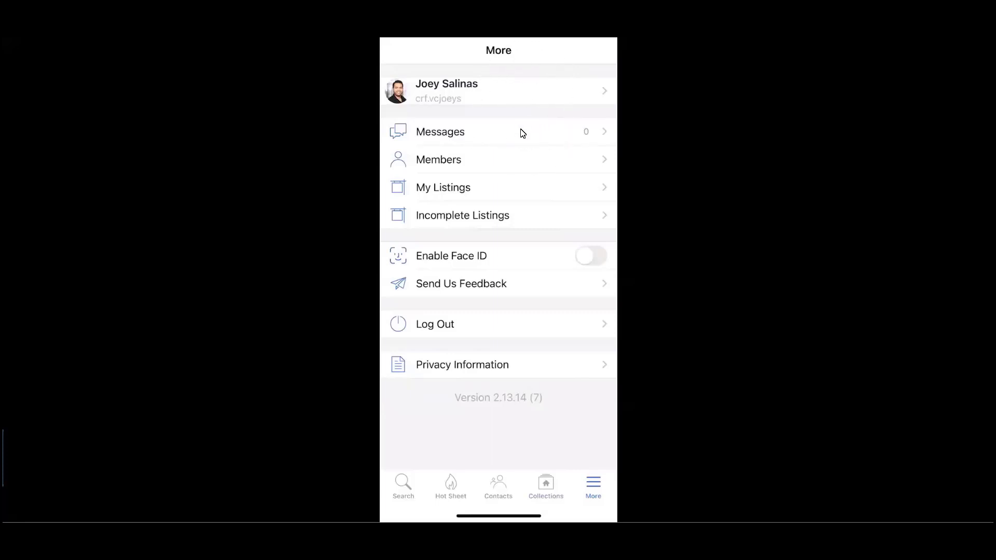
pyautogui.moveTo(504, 168)
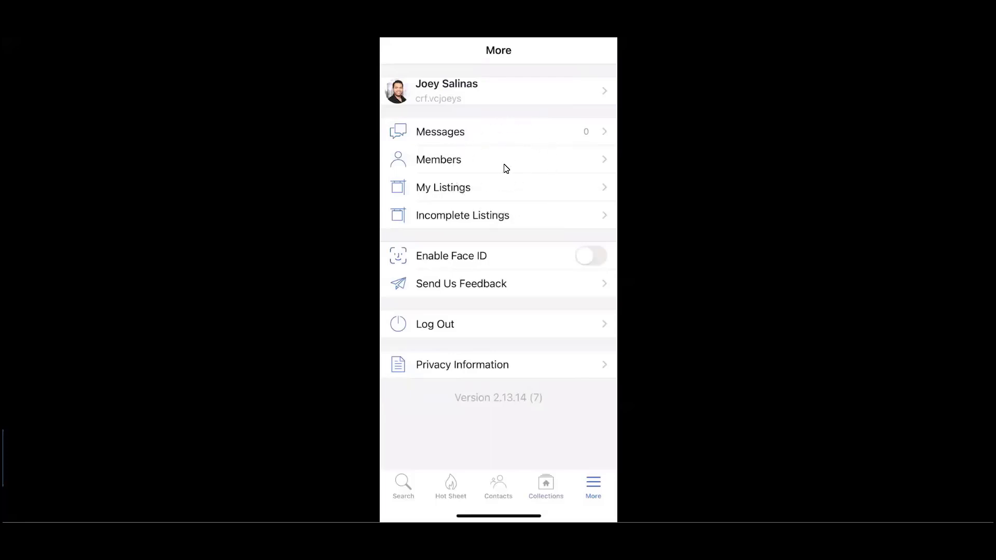
pyautogui.moveTo(495, 187)
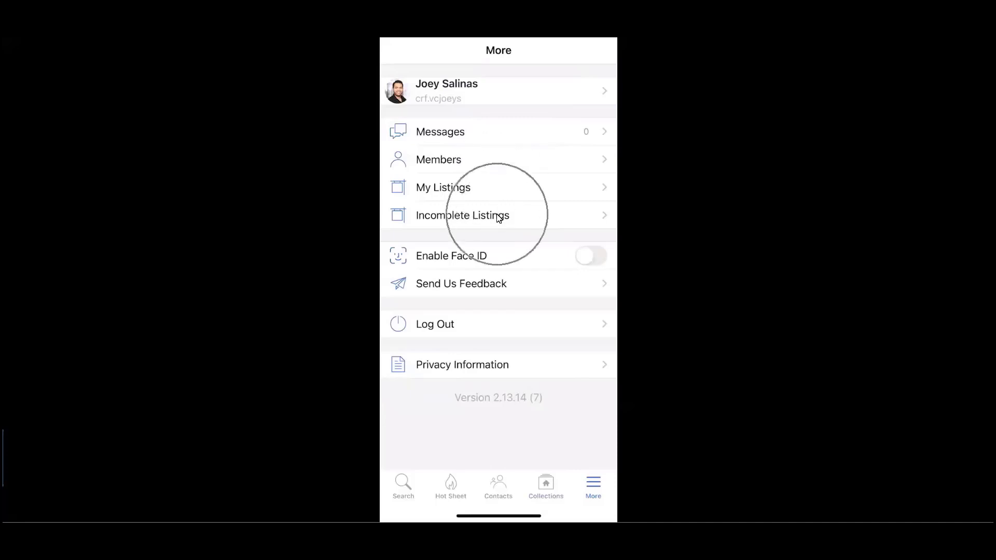
pyautogui.moveTo(481, 322)
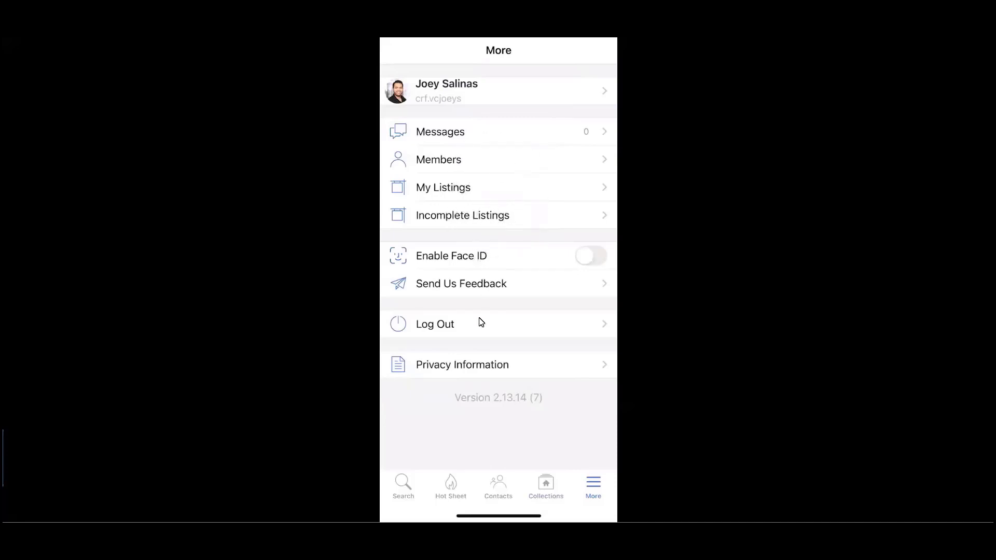
pyautogui.moveTo(478, 339)
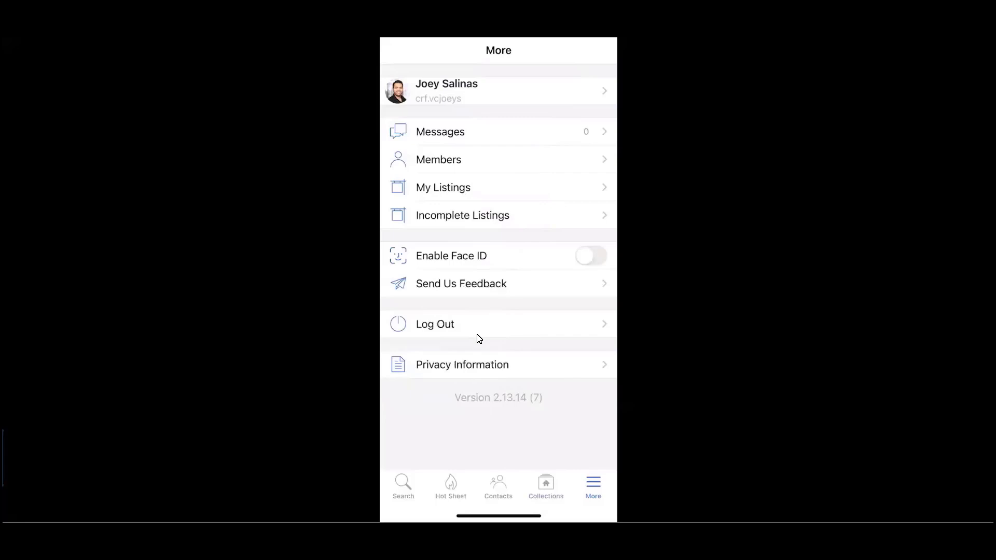
pyautogui.click(434, 324)
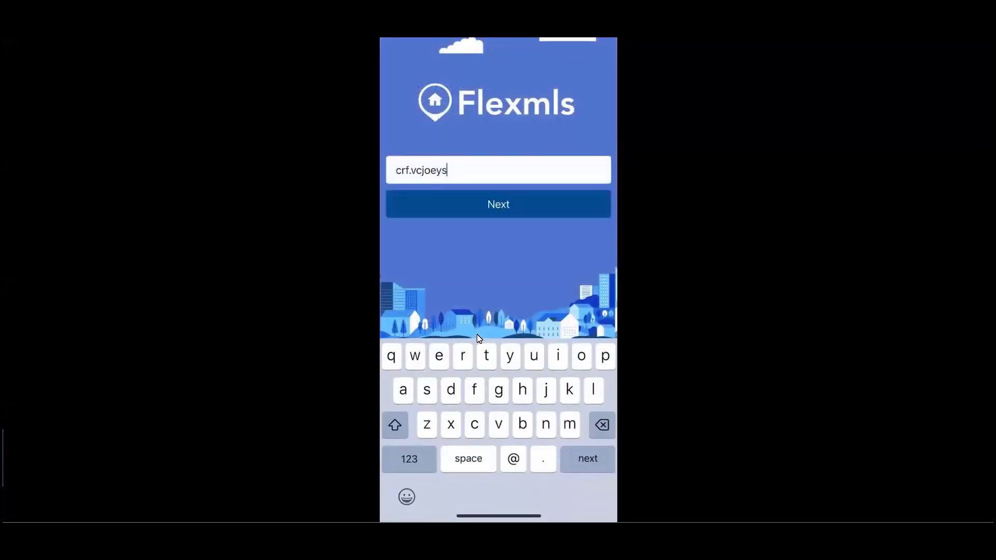